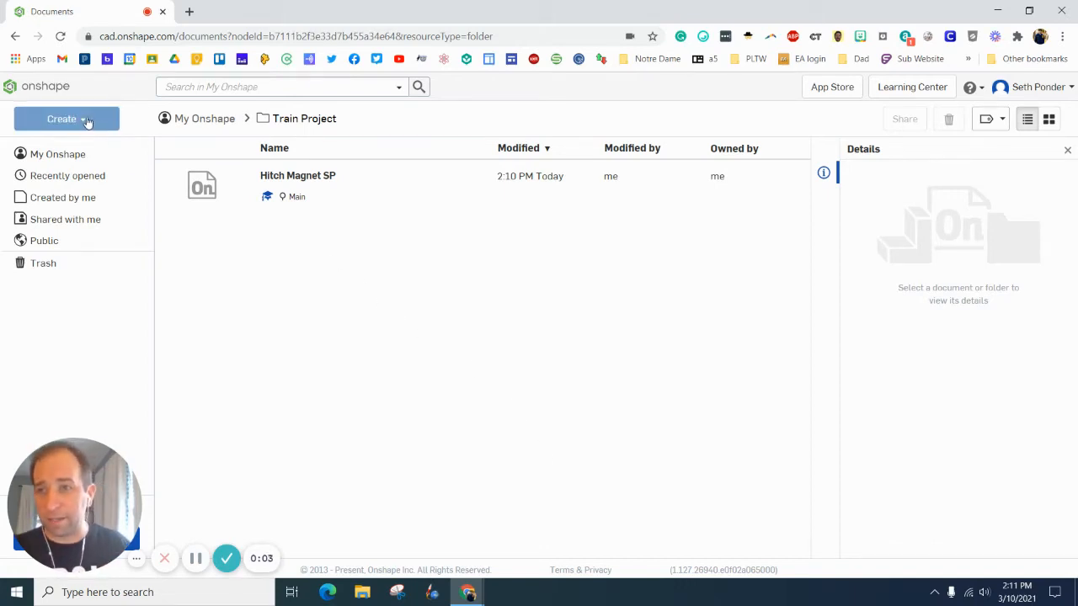
Create a new Onshape document named Hitch Peg SP
{"action": "left_click", "coordinate": [66, 118]}
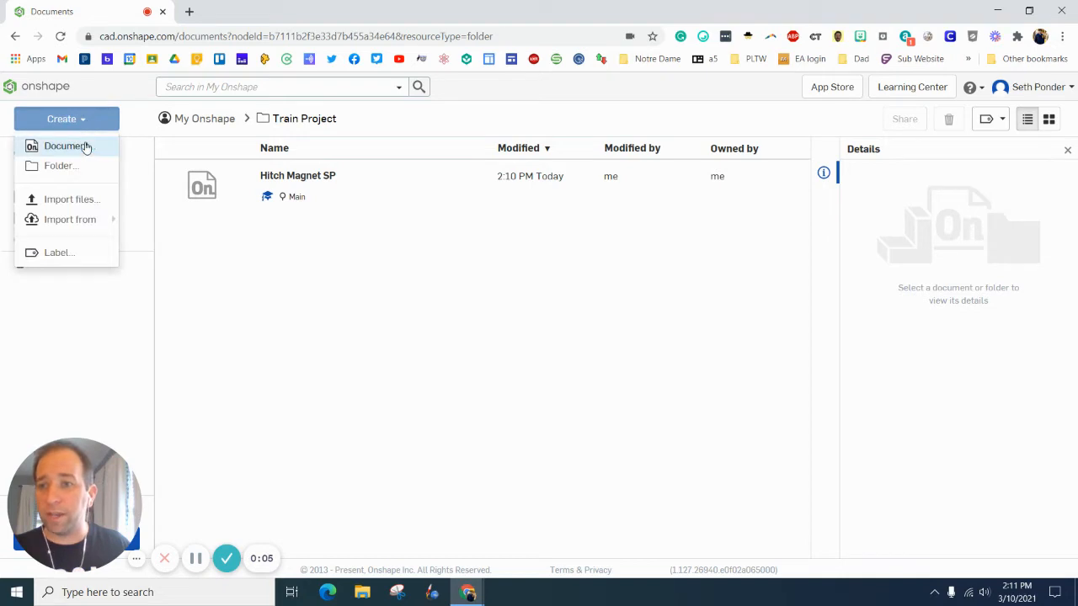
{"action": "left_click", "coordinate": [67, 145]}
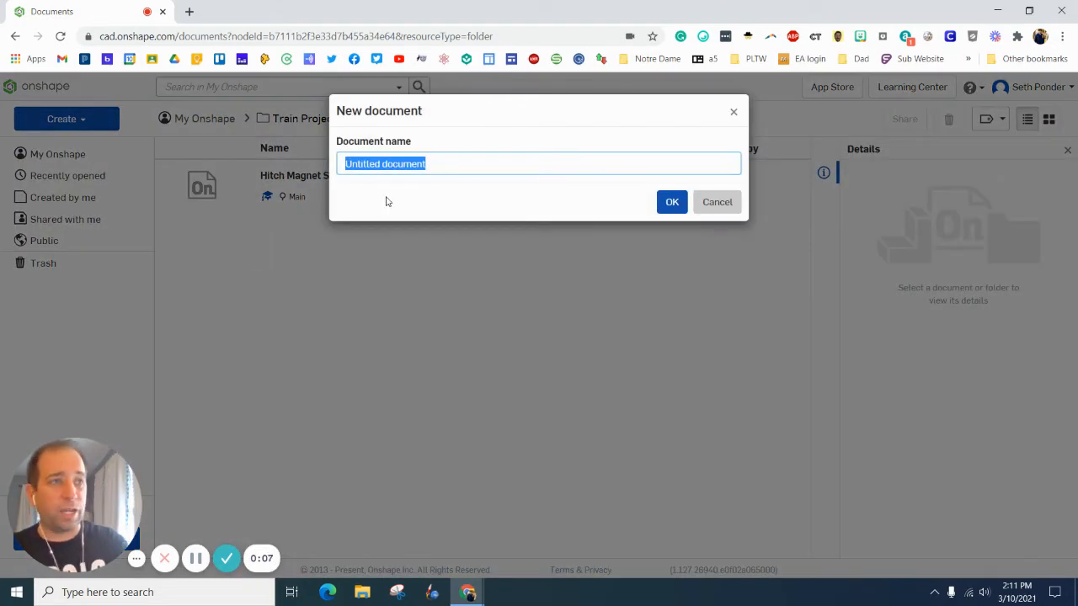
{"action": "type", "text": "Hitch Peg SP"}
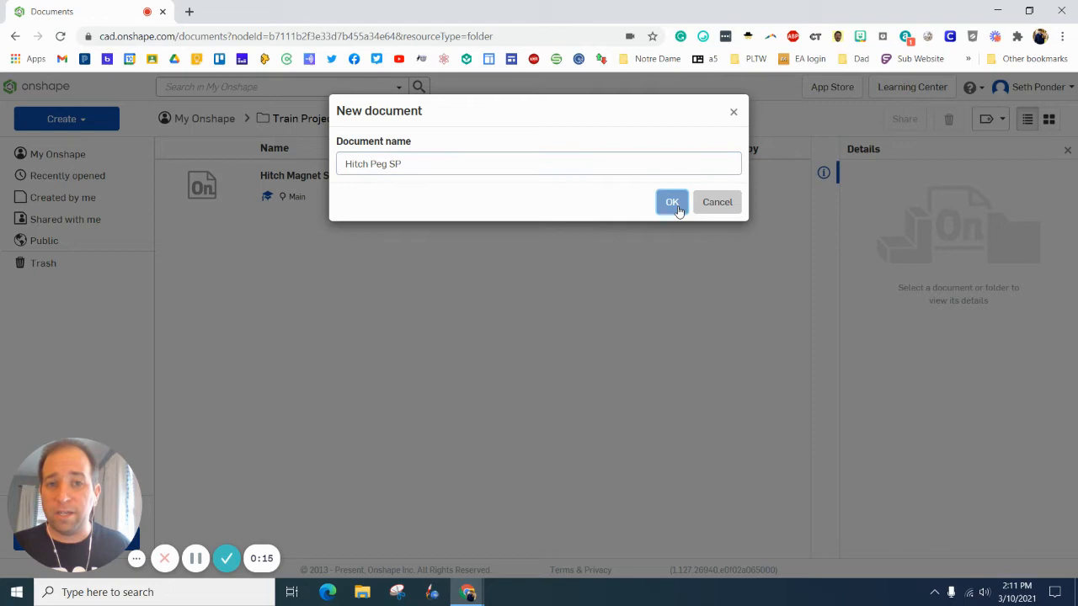
{"action": "left_click", "coordinate": [671, 202]}
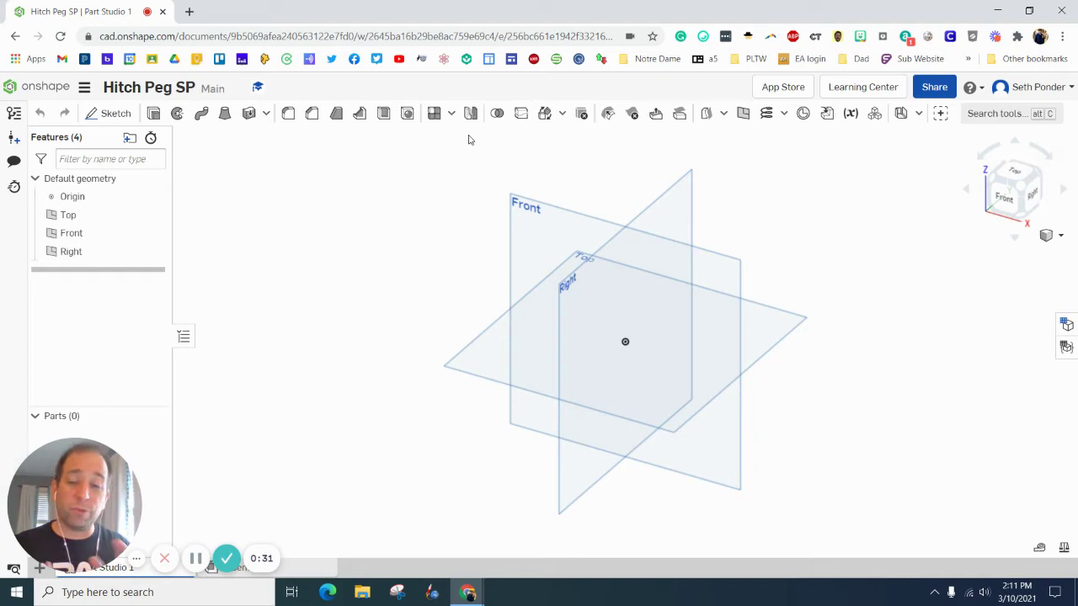
{"action": "mouse_move", "coordinate": [474, 133]}
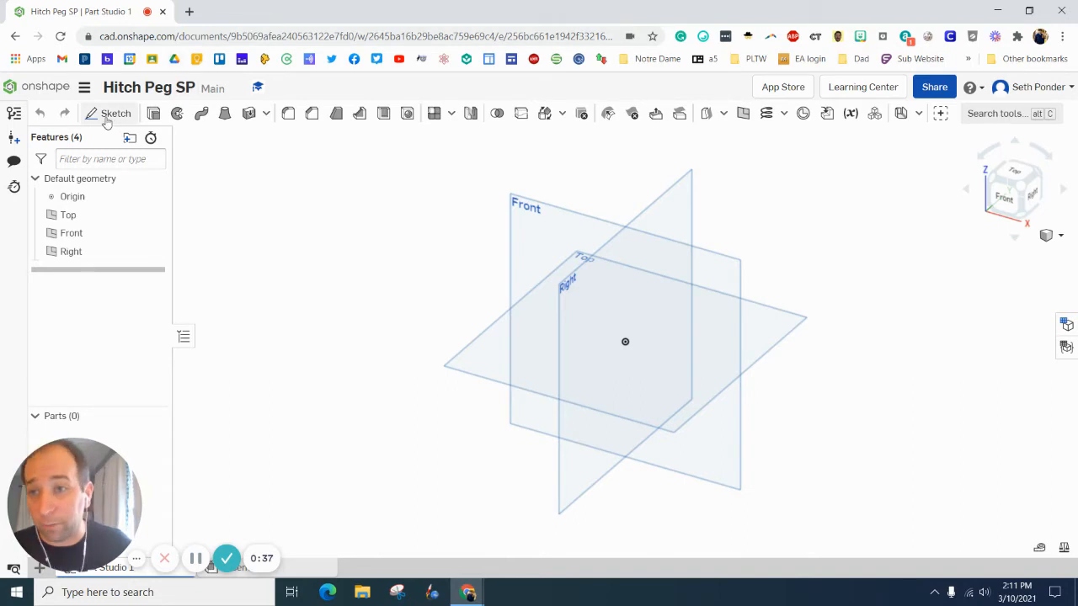
Start Sketch 1 on the Front plane
{"action": "left_click", "coordinate": [114, 113]}
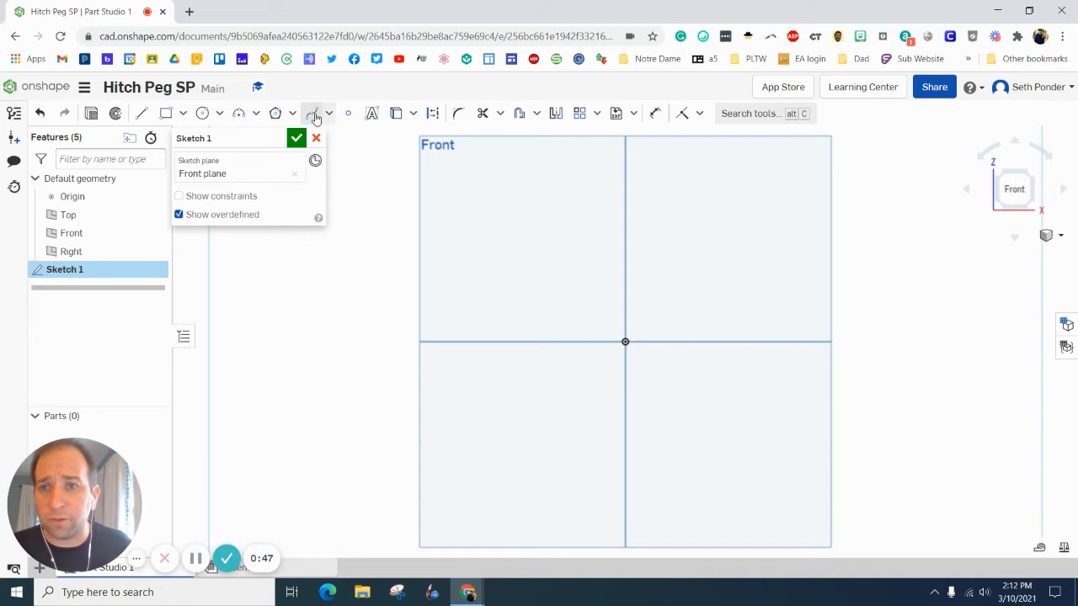
Draw the stepped peg outline as connected lines rising vertically from the origin
{"action": "left_click", "coordinate": [330, 113]}
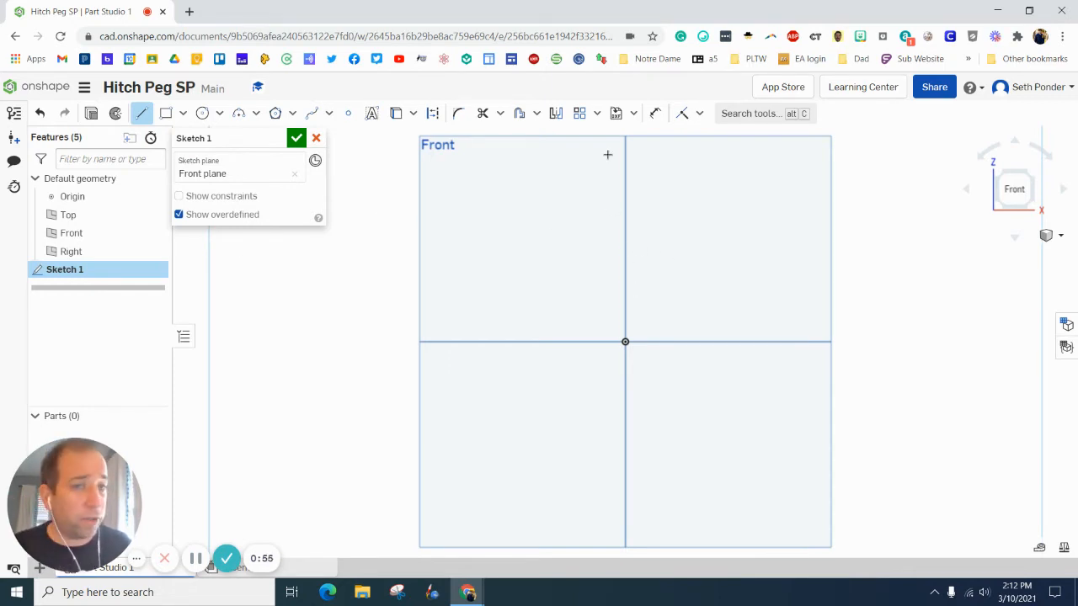
{"action": "left_click_drag", "start_coordinate": [625, 158], "coordinate": [609, 320]}
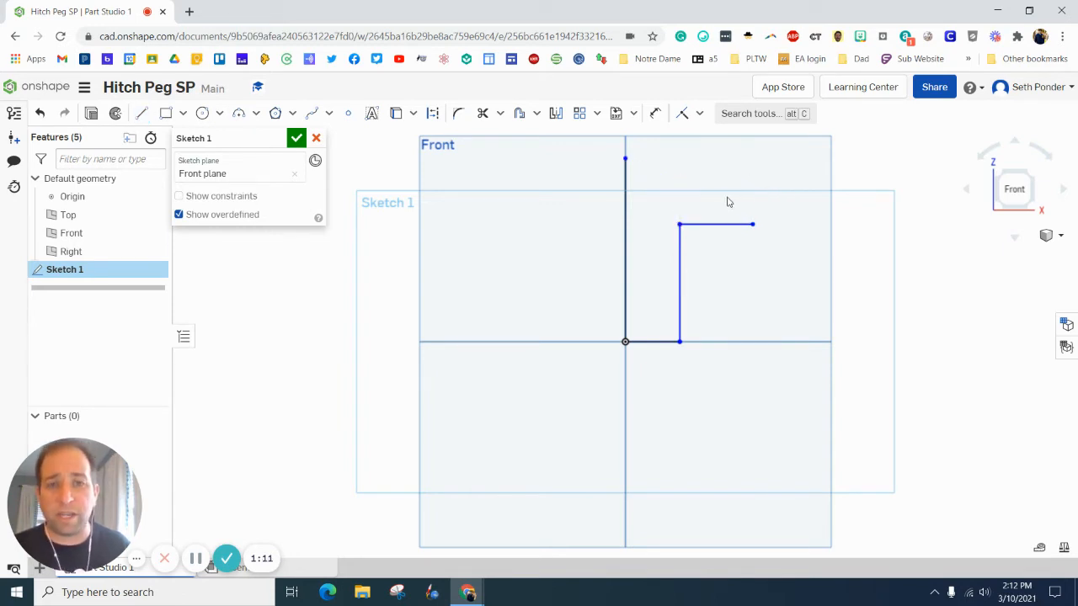
{"action": "left_click", "coordinate": [655, 112]}
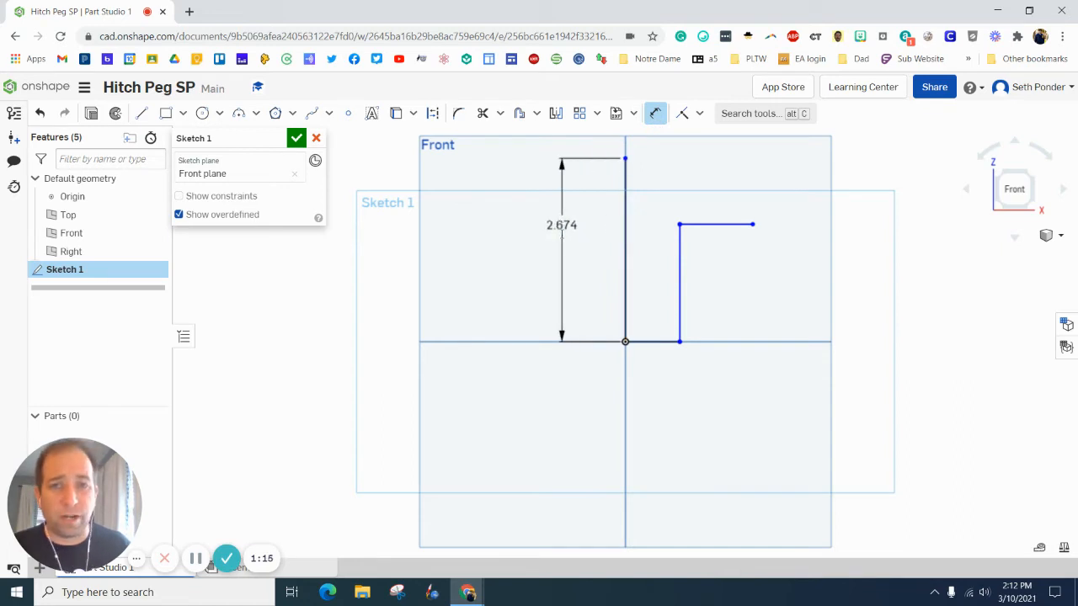
Dimension the profile to 0.65 overall height, 0.5 step height and 0.125 base width
{"action": "double_click", "coordinate": [559, 226]}
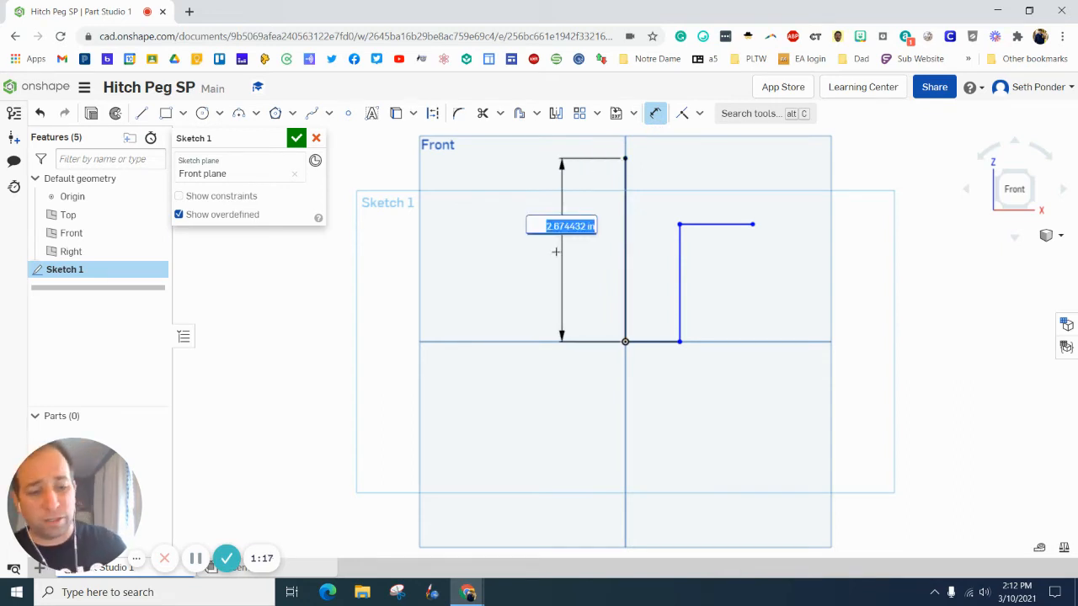
{"action": "type", "text": ".69"}
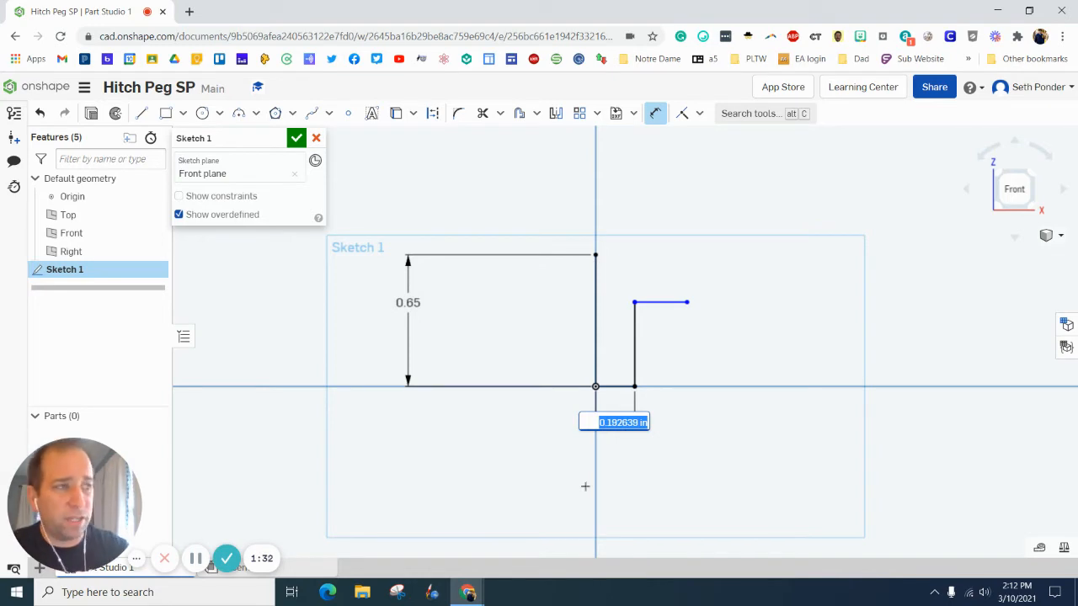
{"action": "type", "text": "2"}
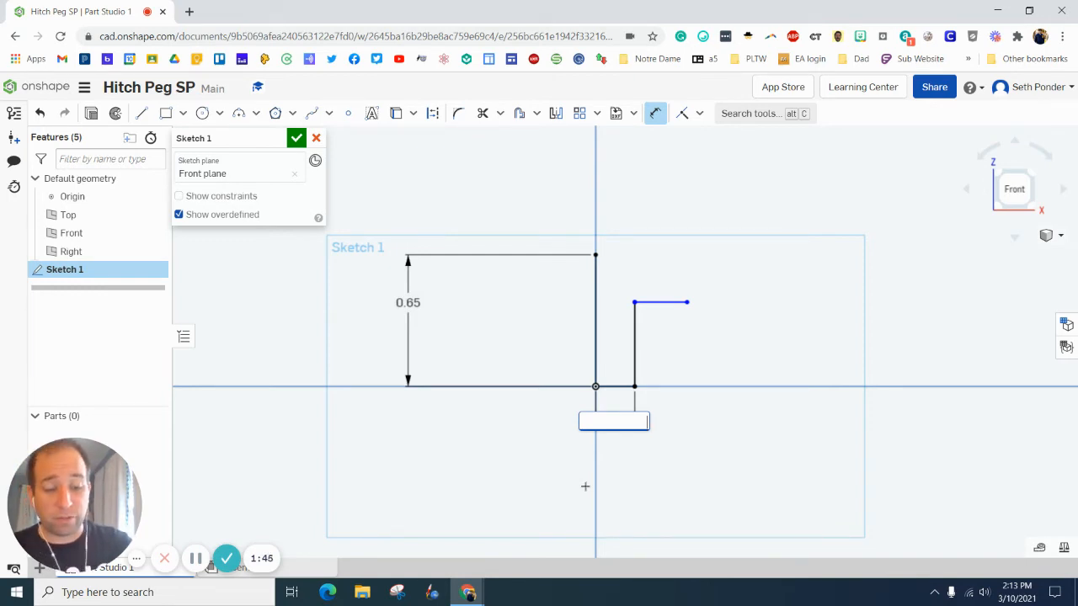
{"action": "type", "text": "25/2"}
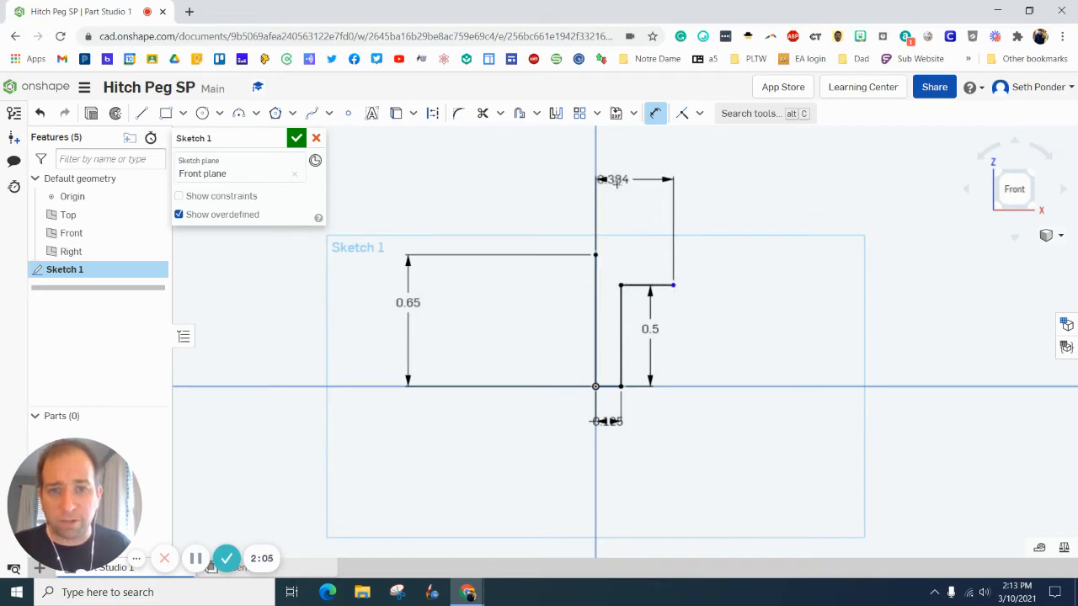
{"action": "double_click", "coordinate": [611, 178]}
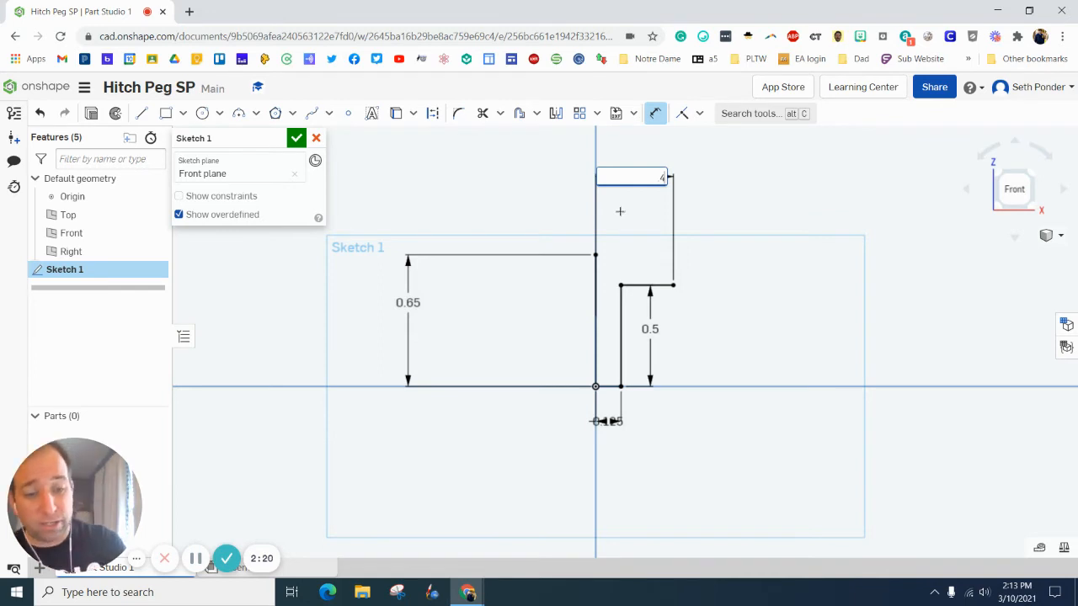
{"action": "type", "text": "4/2"}
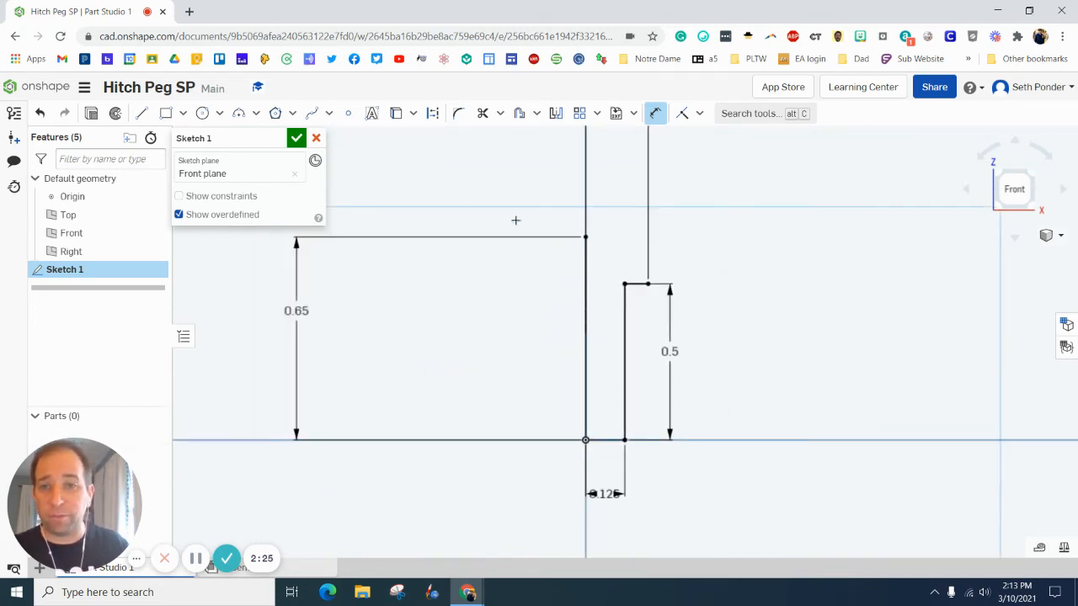
{"action": "mouse_move", "coordinate": [266, 135]}
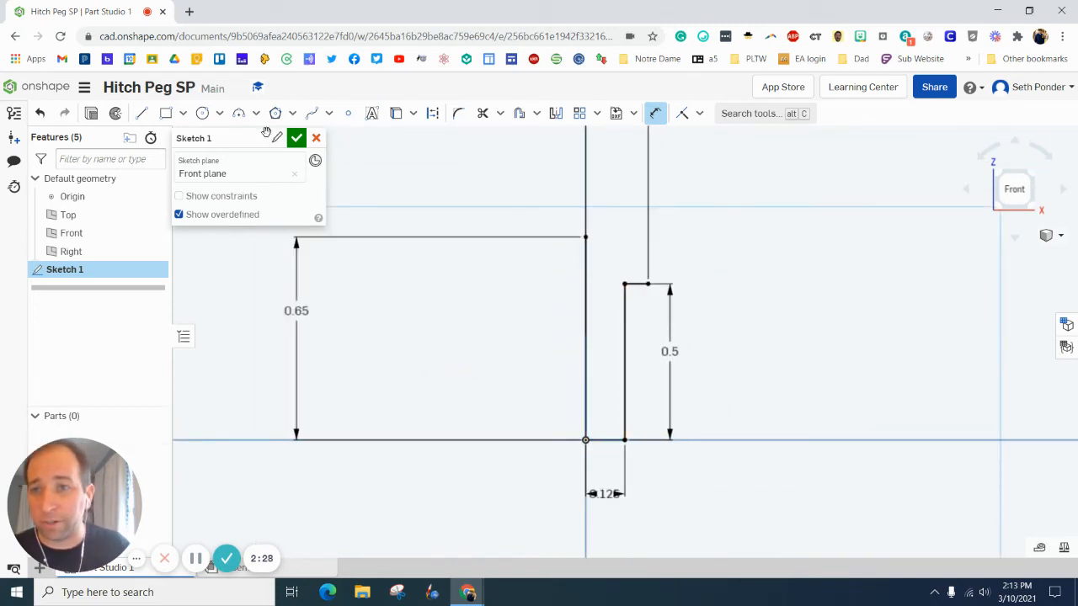
{"action": "mouse_move", "coordinate": [239, 114]}
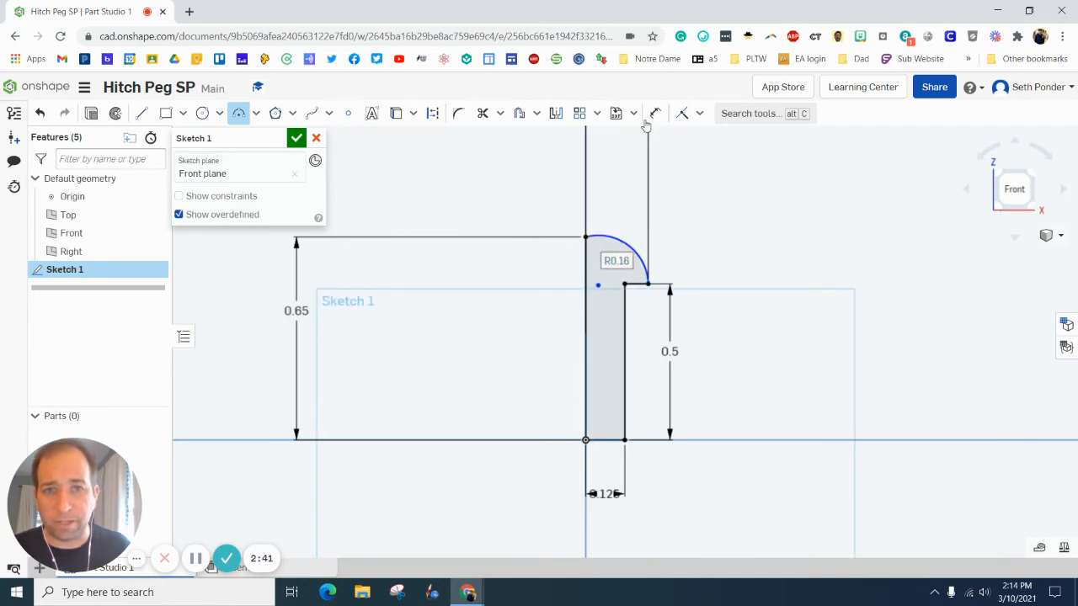
Set the rounded head arc radius to 0.208 and finish the profile sketch
{"action": "left_click", "coordinate": [655, 113]}
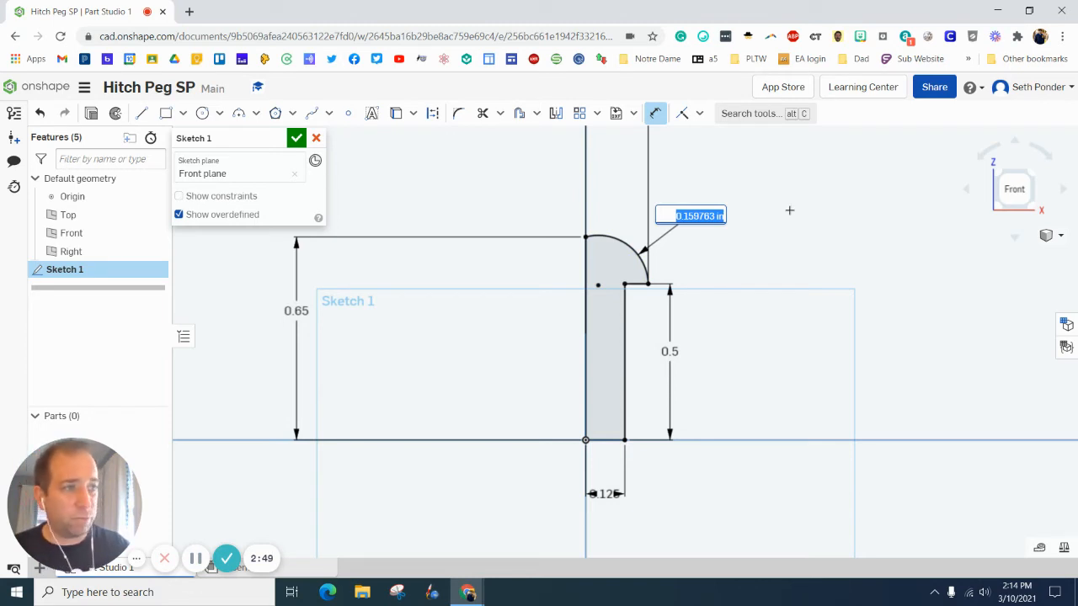
{"action": "type", "text": "208"}
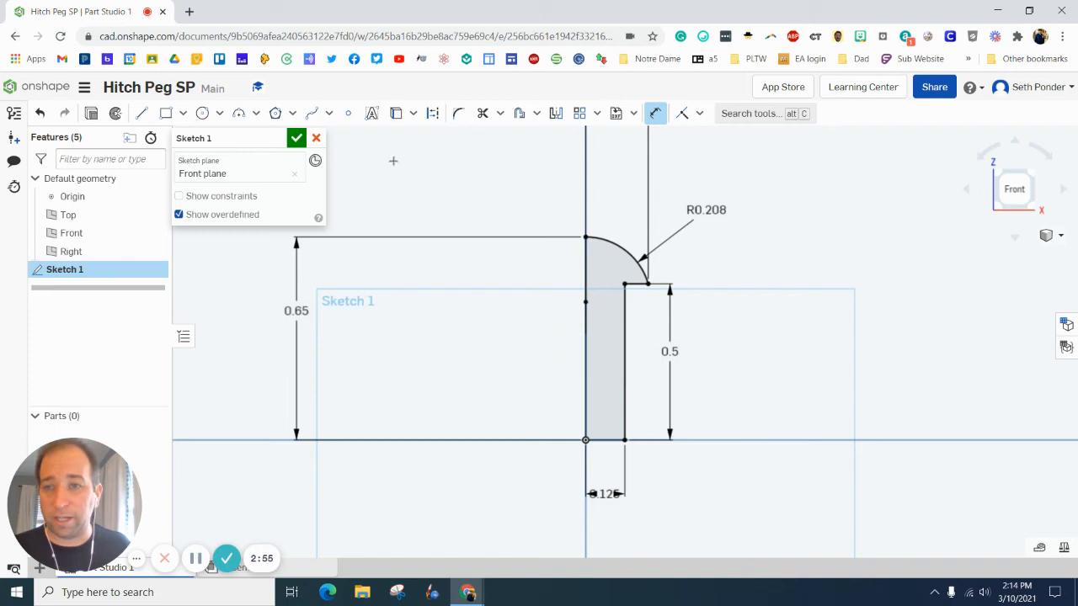
{"action": "left_click", "coordinate": [296, 138]}
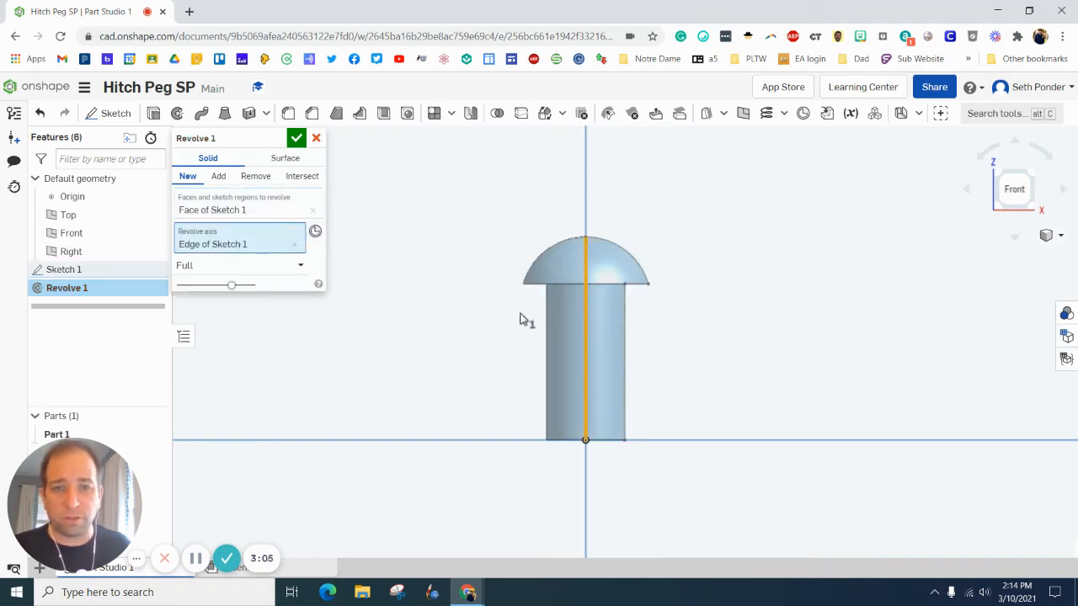
Accept Revolve 1, turning the profile fully about its vertical edge into solid Part 1
{"action": "left_click", "coordinate": [296, 138]}
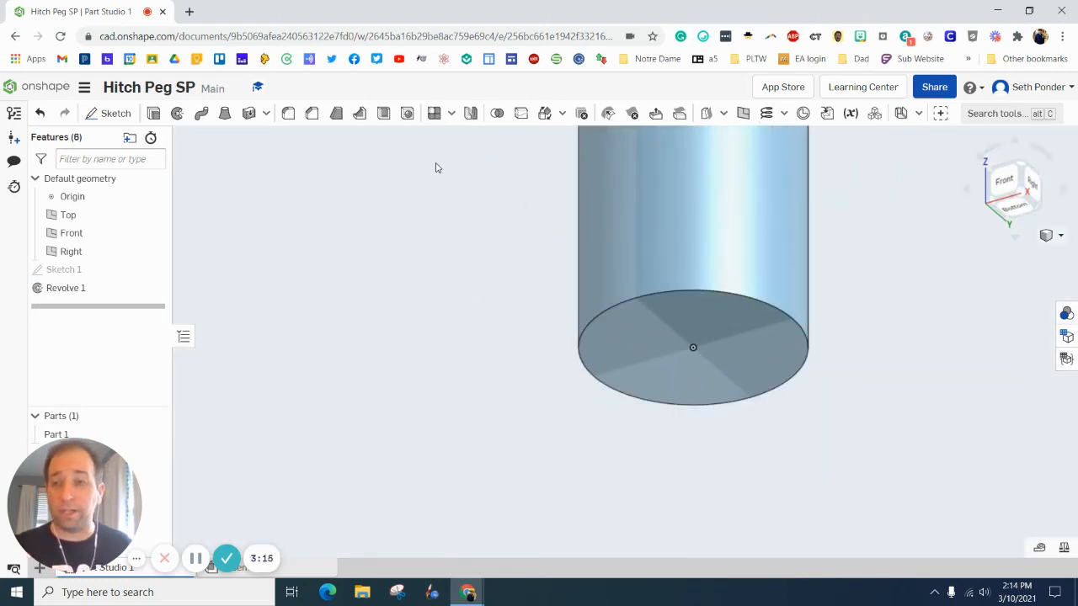
{"action": "mouse_move", "coordinate": [359, 113]}
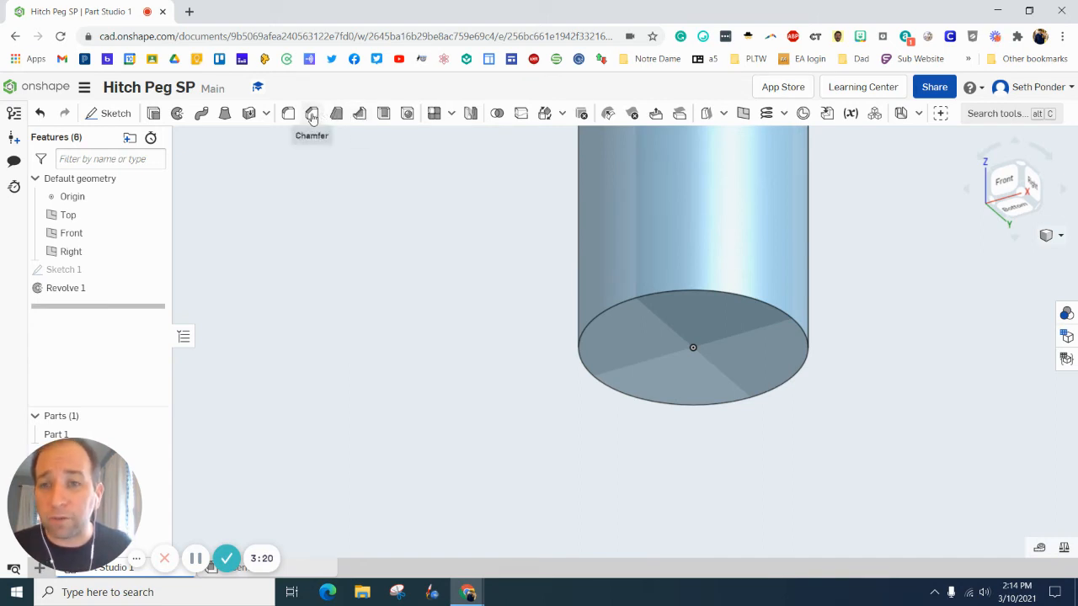
Add a 0.01 in, 45° distance-and-angle chamfer to the peg's bottom edge and view it isometric
{"action": "left_click", "coordinate": [312, 112]}
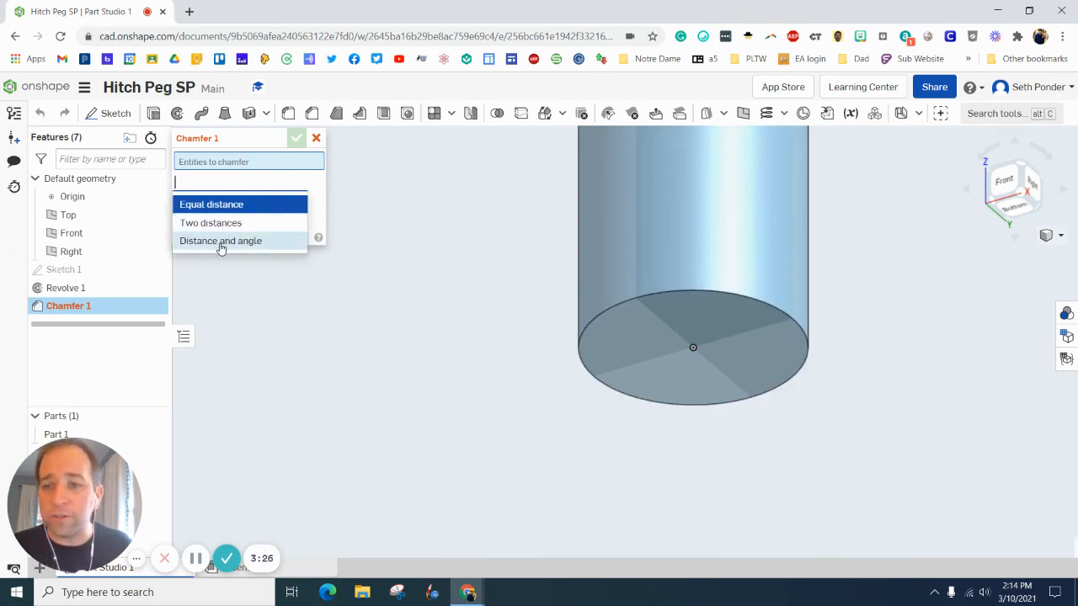
{"action": "left_click", "coordinate": [220, 241]}
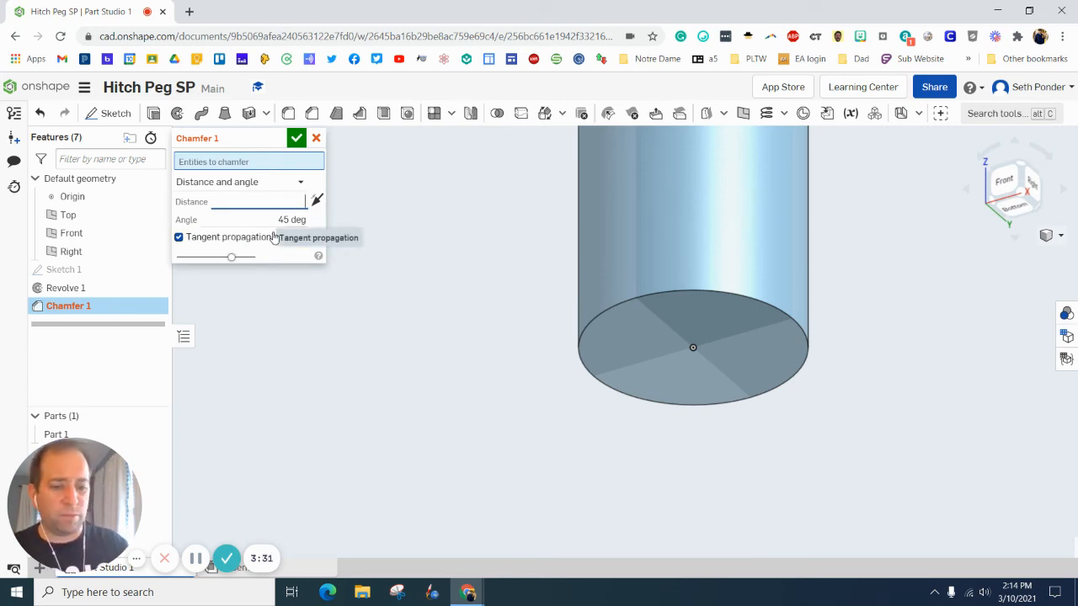
{"action": "type", "text": "01 in"}
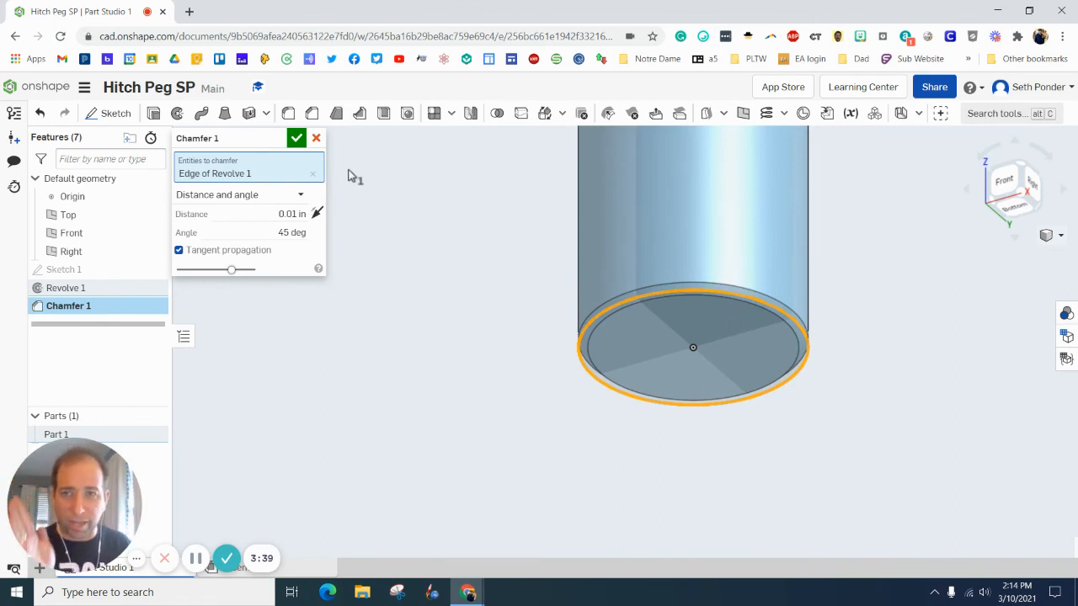
{"action": "left_click", "coordinate": [297, 138]}
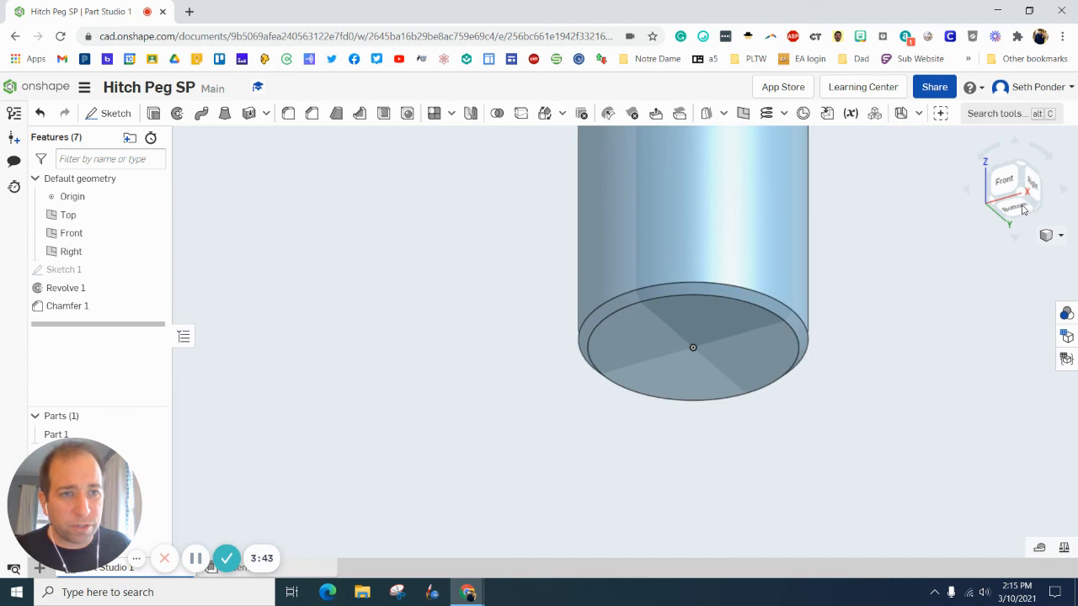
{"action": "mouse_move", "coordinate": [771, 329]}
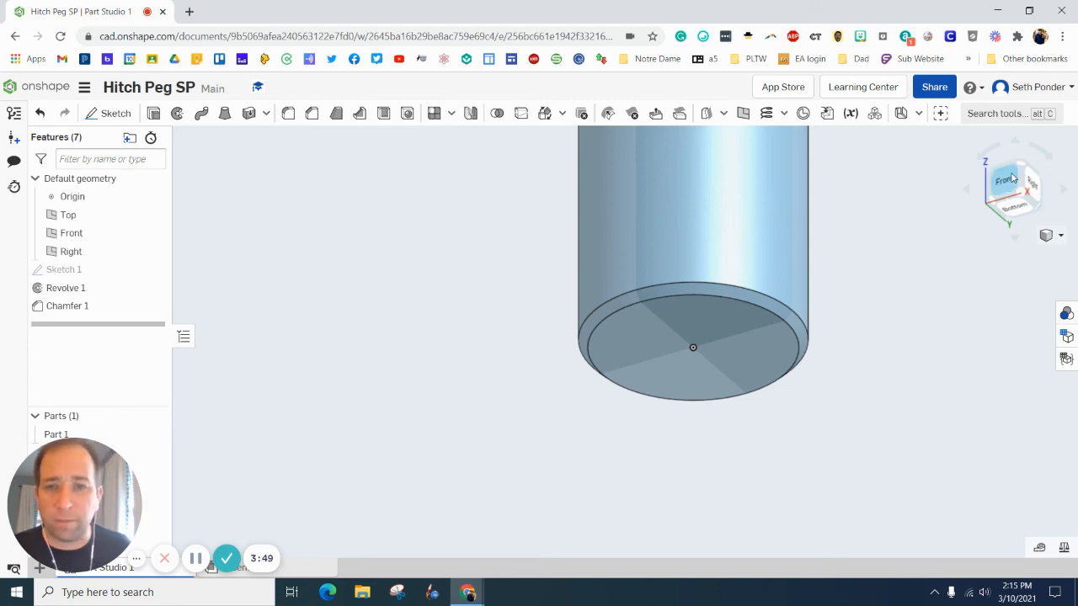
{"action": "left_click", "coordinate": [1059, 236]}
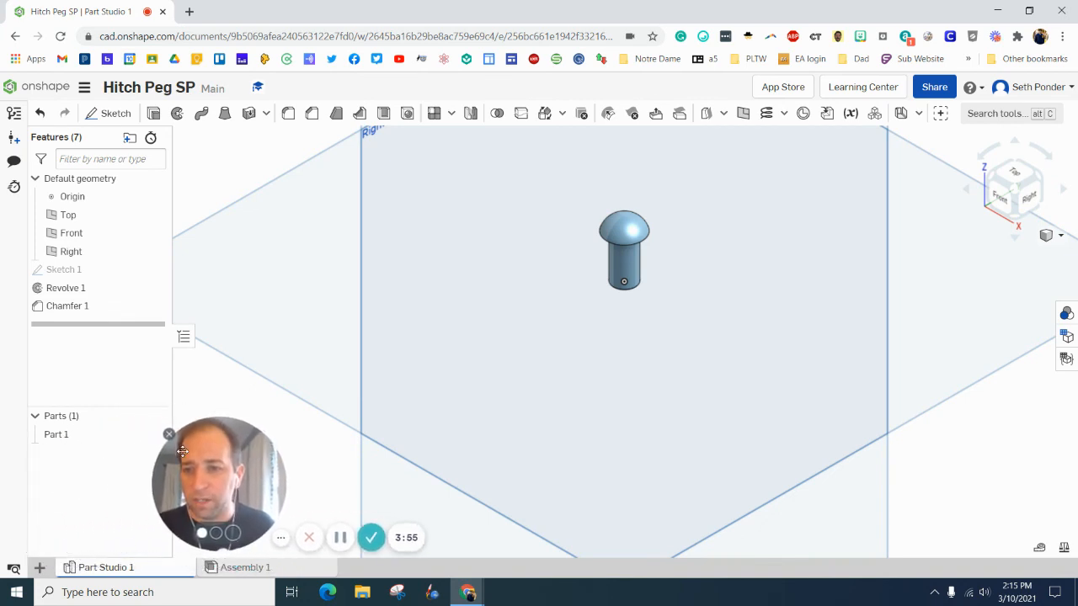
Assign ABS from the material library to Part 1
{"action": "right_click", "coordinate": [56, 435]}
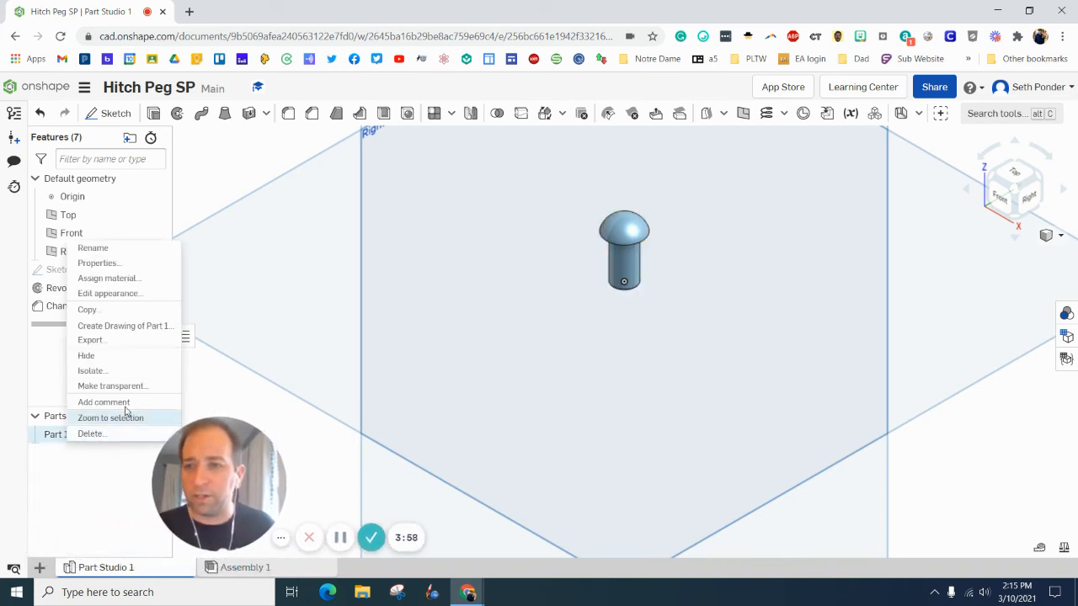
{"action": "left_click", "coordinate": [108, 278]}
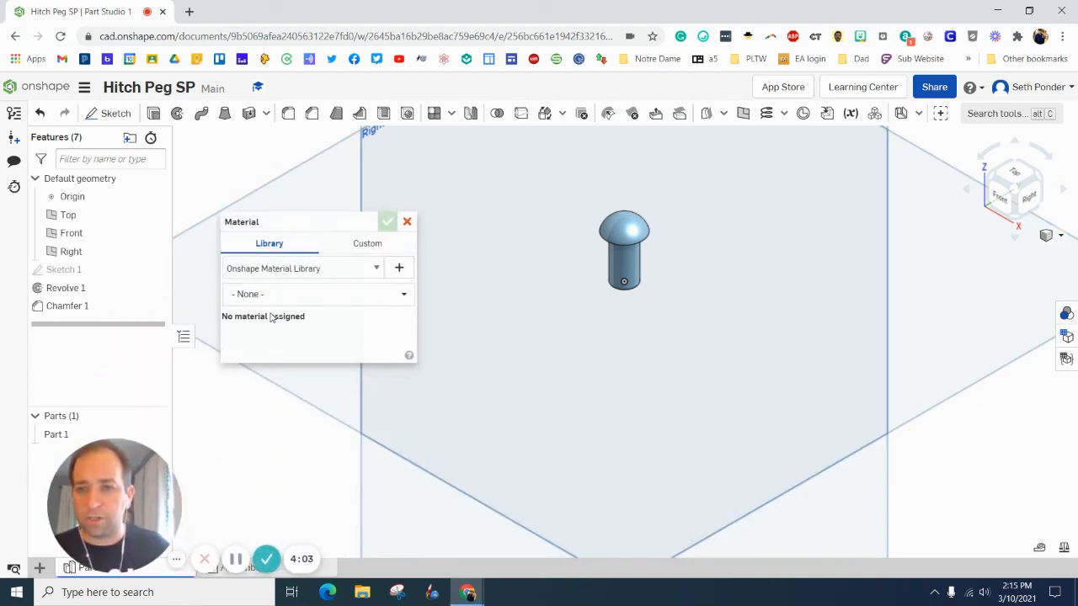
{"action": "left_click", "coordinate": [316, 293]}
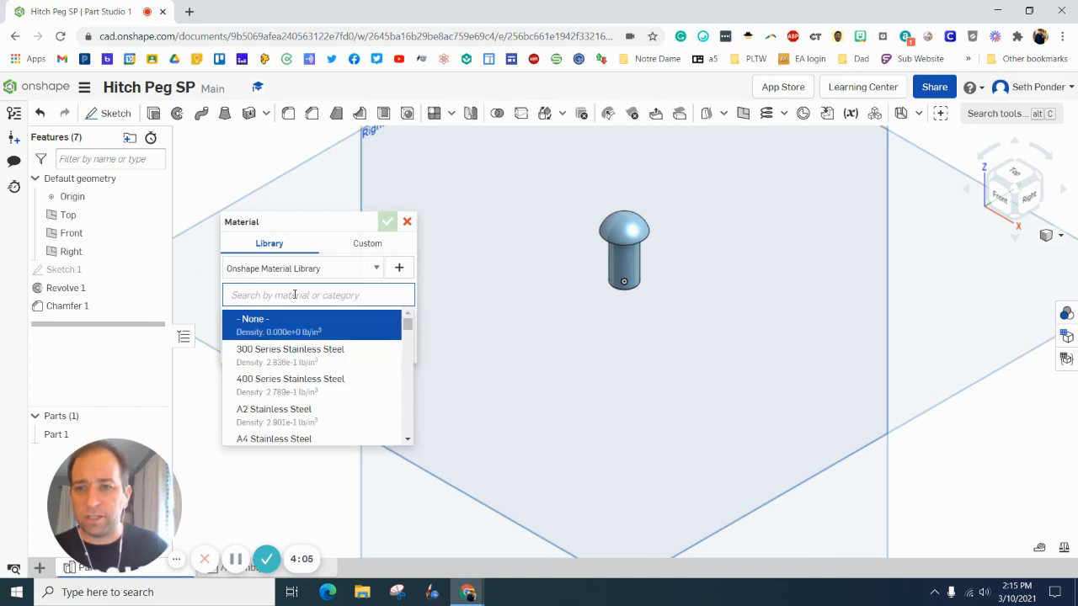
{"action": "type", "text": "ABS"}
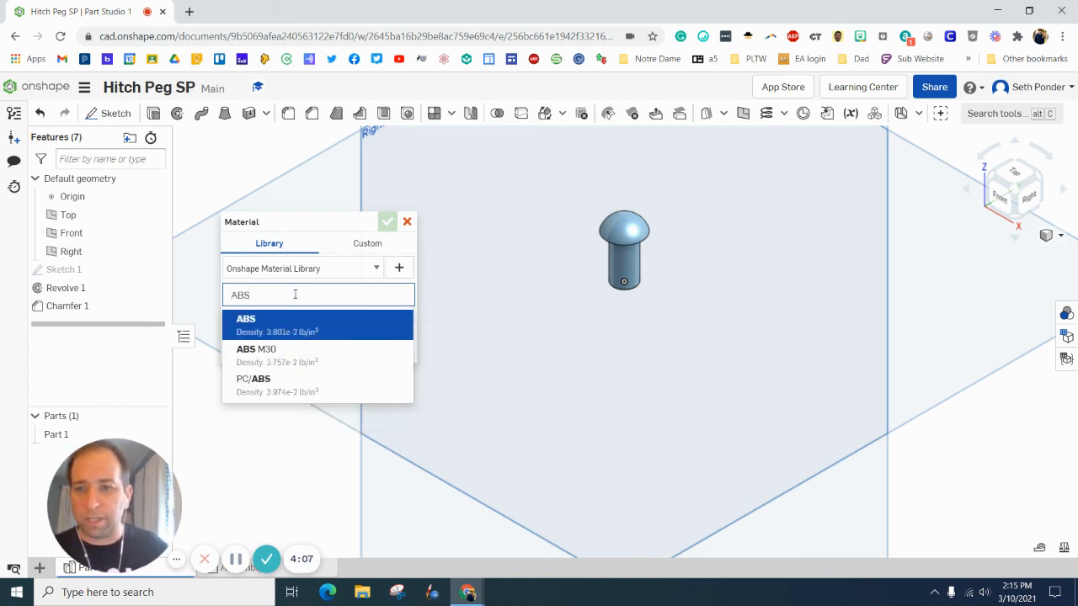
{"action": "left_click", "coordinate": [387, 222]}
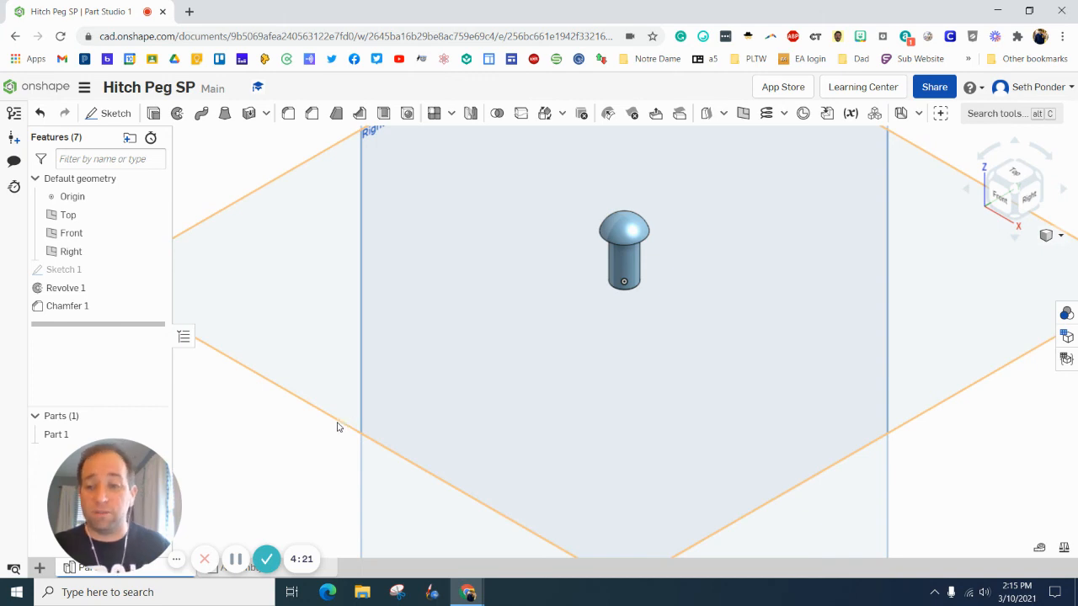
{"action": "left_click", "coordinate": [55, 434]}
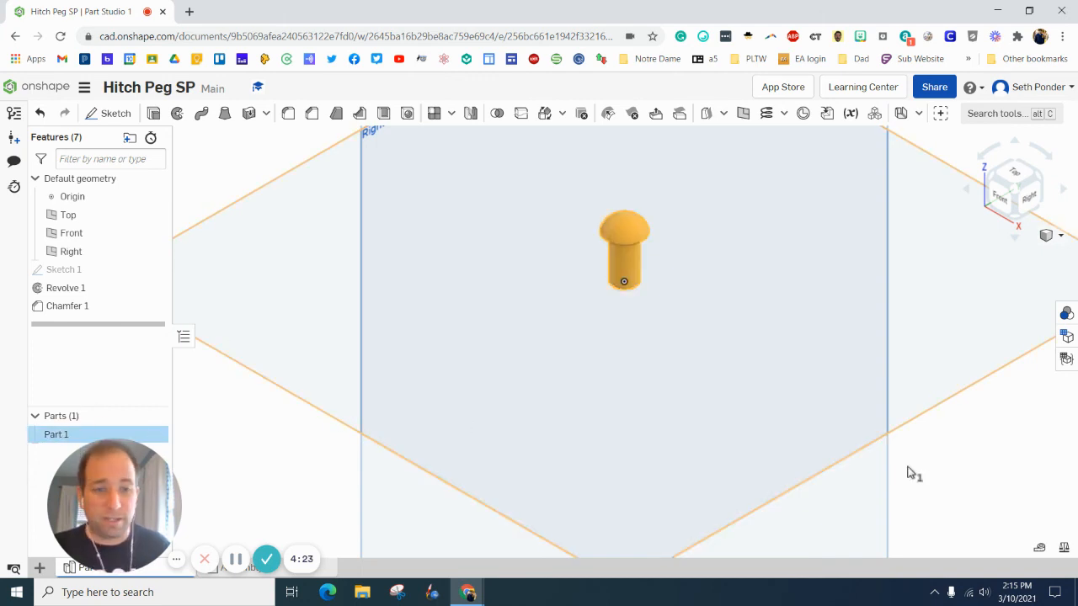